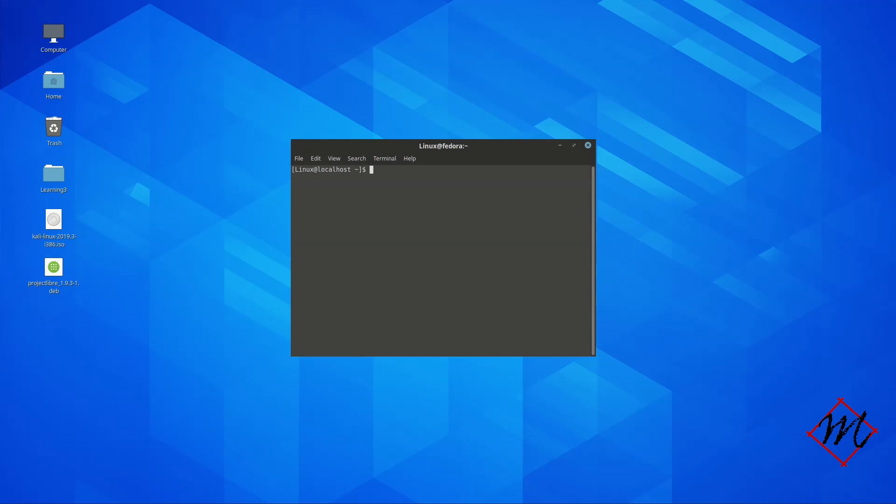
Step: Maximize the terminal window from the title bar's window menu
right_click(443, 146)
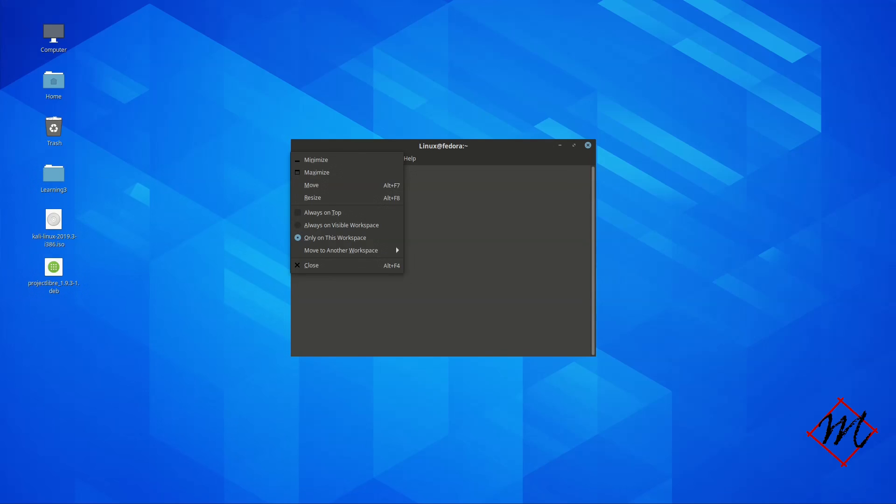
mouse_move(317, 173)
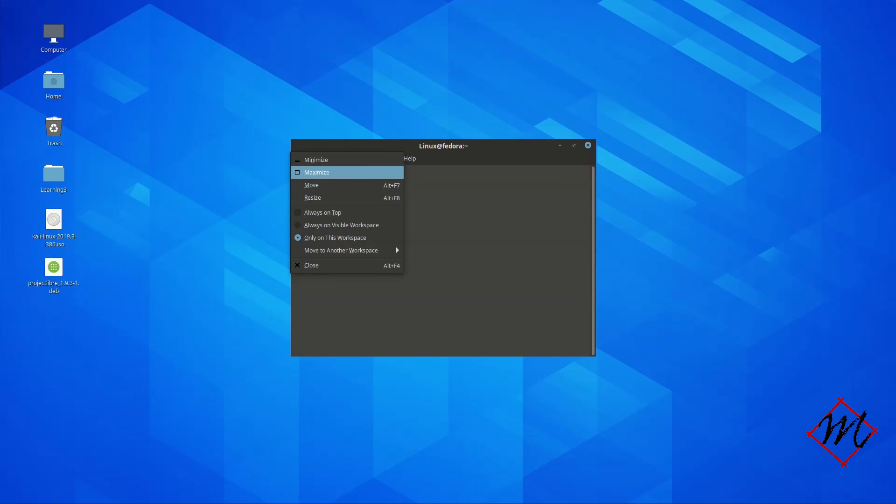
click(316, 172)
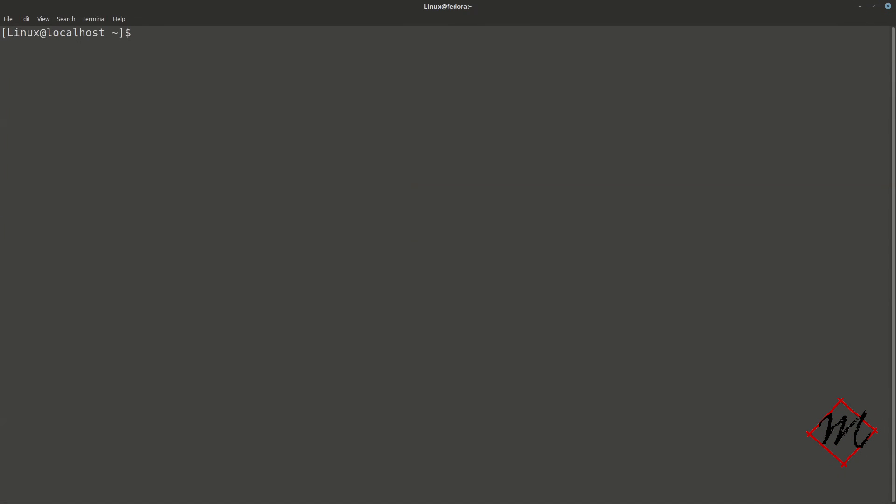
Step: Try 'useradd Thursday' as a regular user, then begin switching to root with su
text(use)
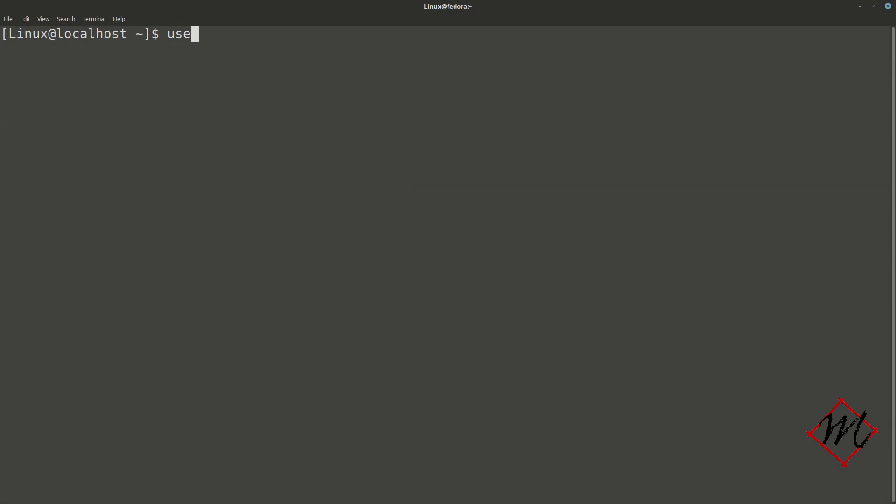
text(radd)
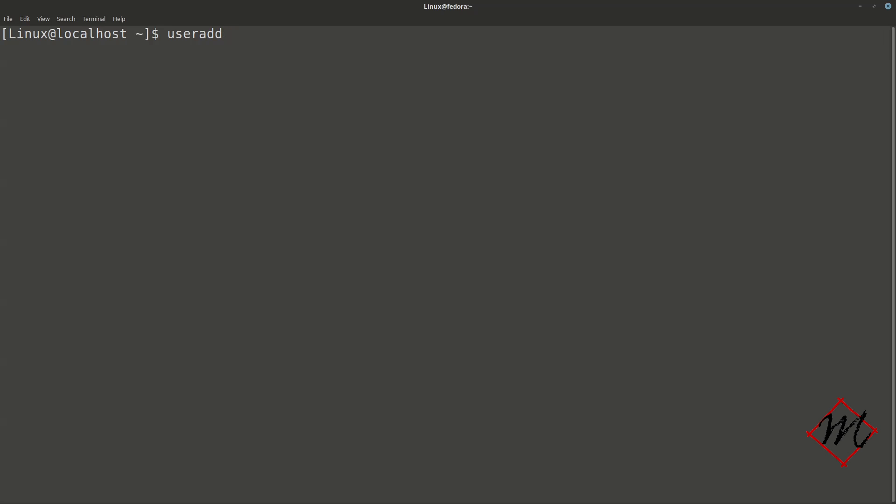
text(Th)
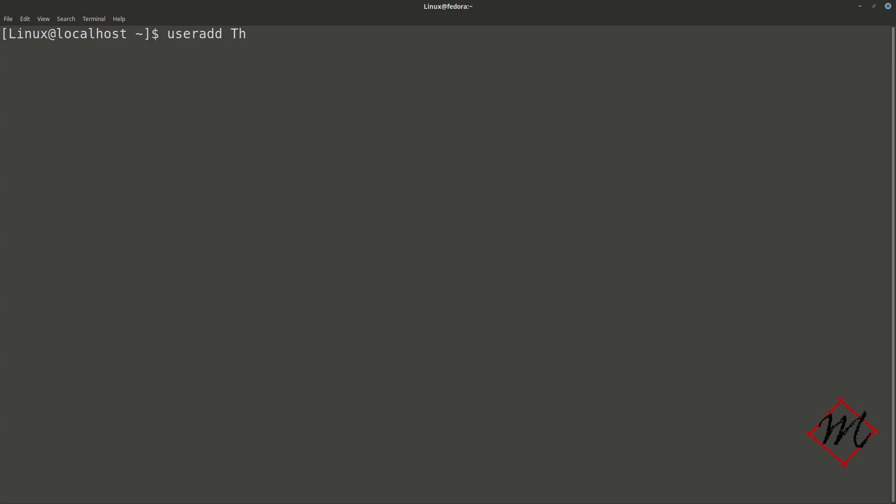
text(ursda)
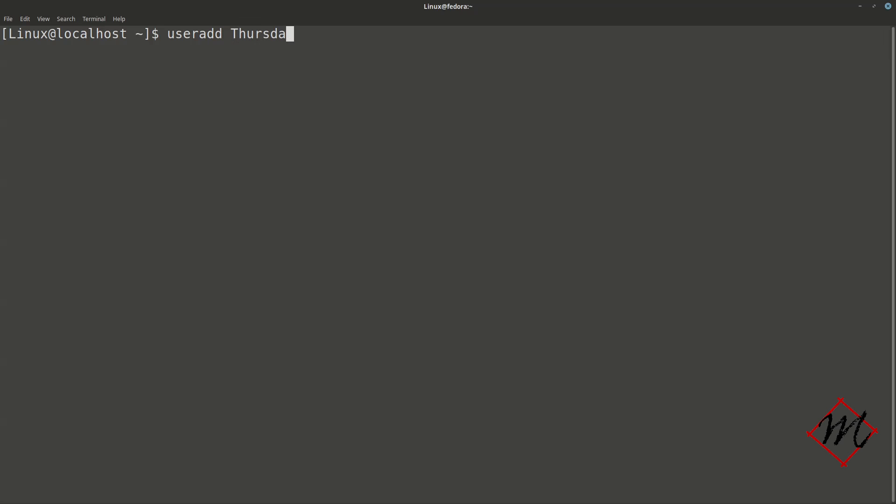
text(y)
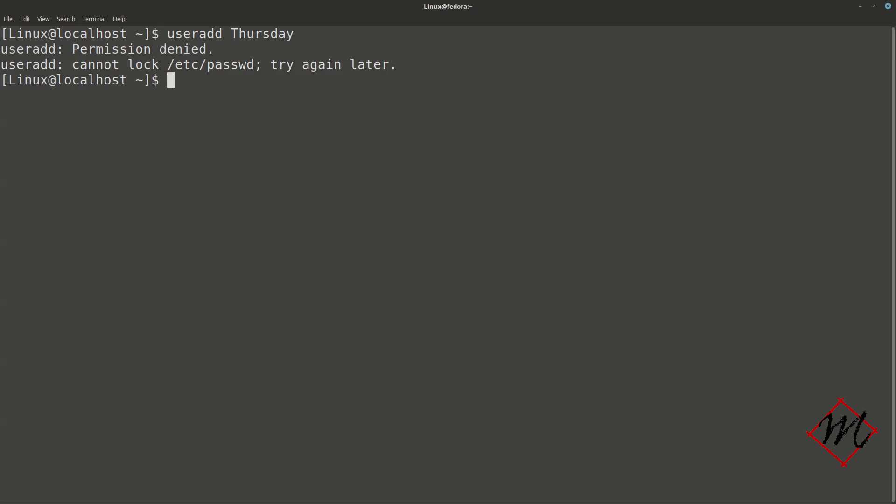
text(s)
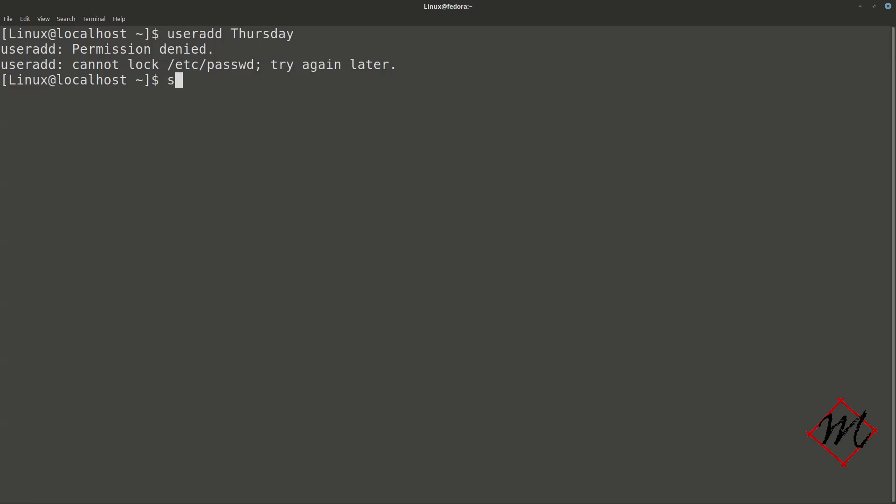
text(u)
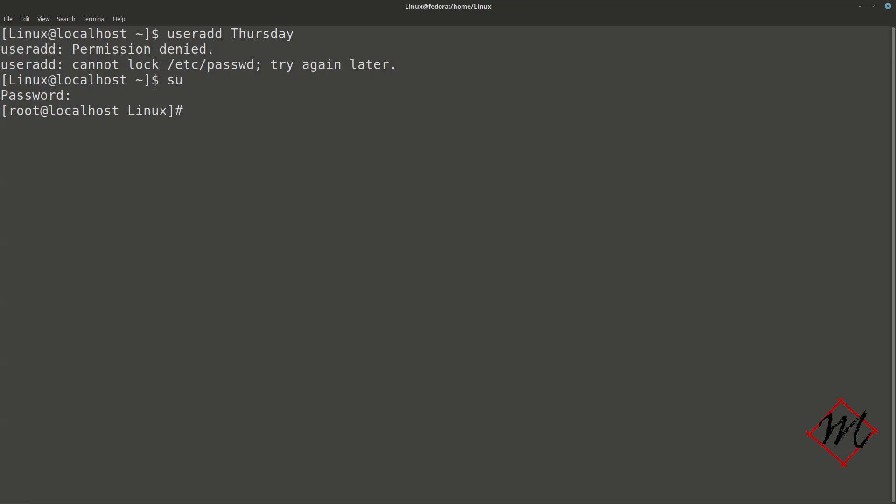
Step: Clear the screen and add user Thursday with useradd as root
text(clear)
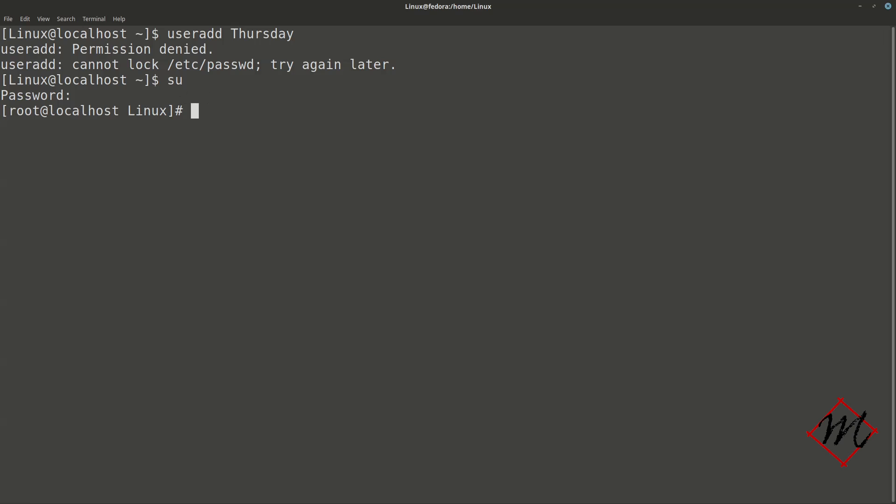
text(user)
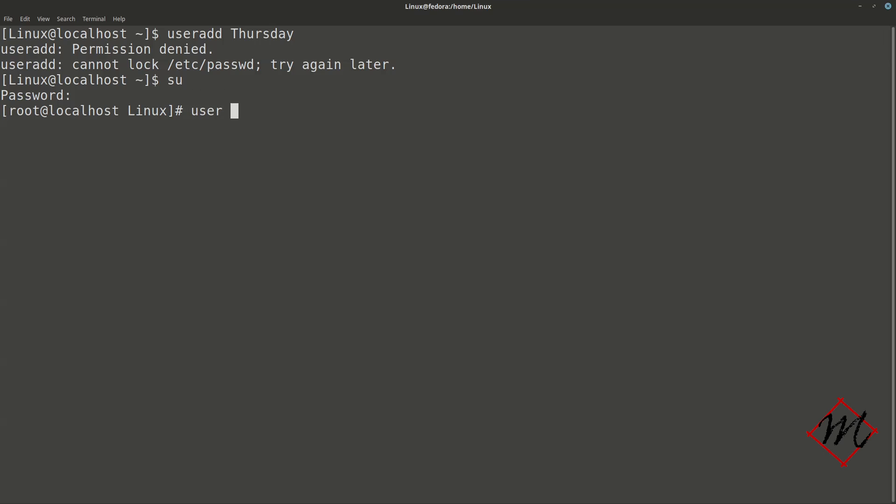
text(add)
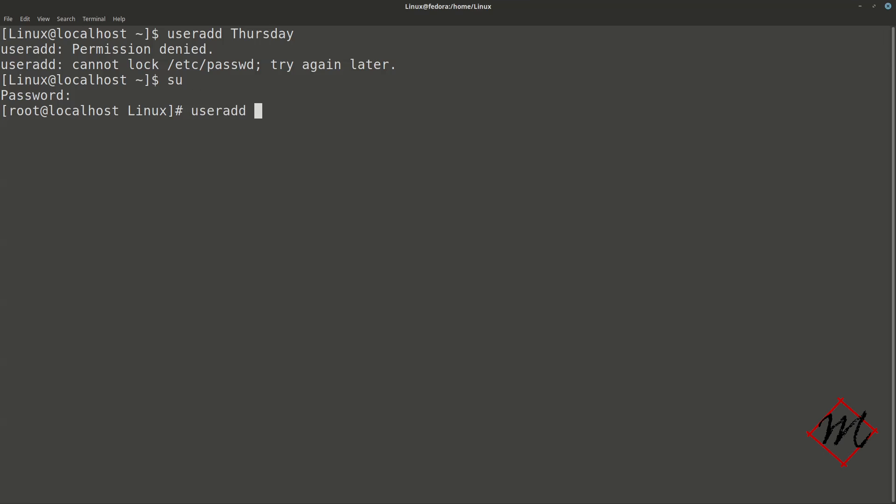
text(Thu)
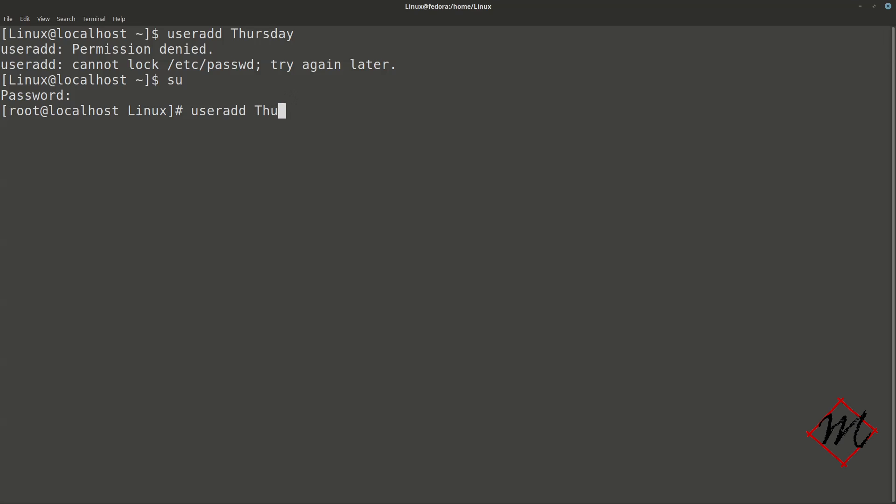
text(rsday)
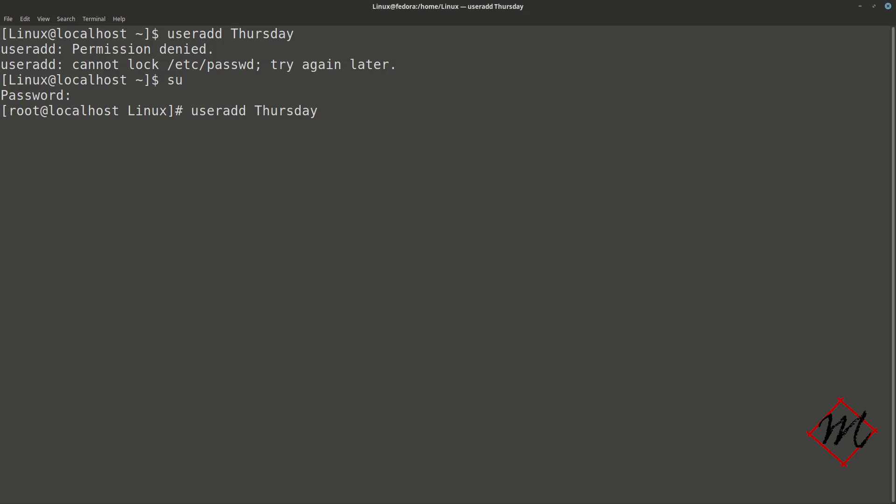
key(Return)
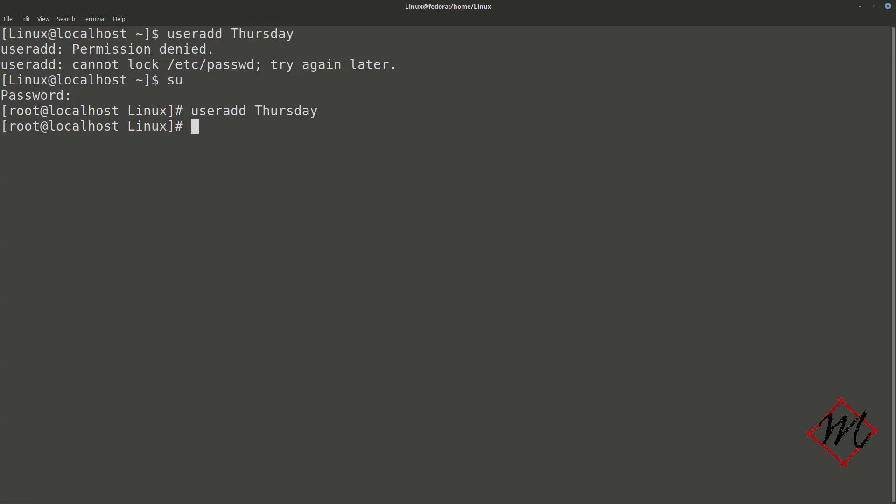
Step: Add user Wednesday with useradd
text(user)
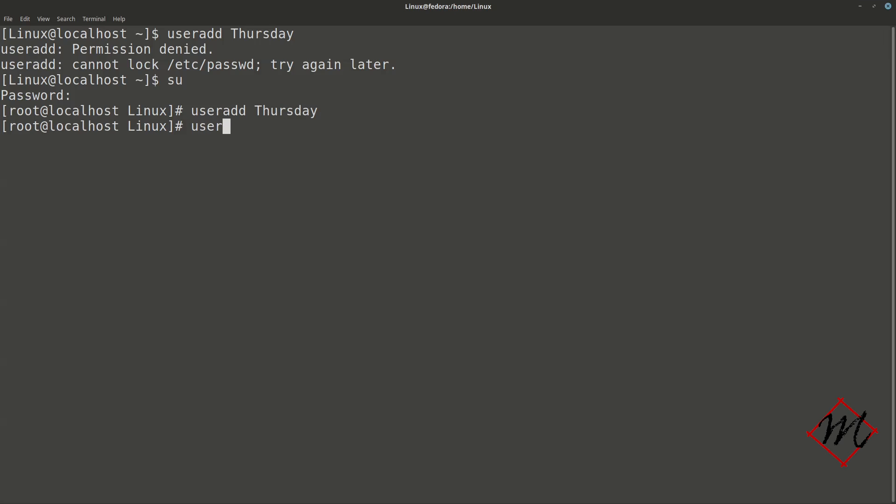
text(add)
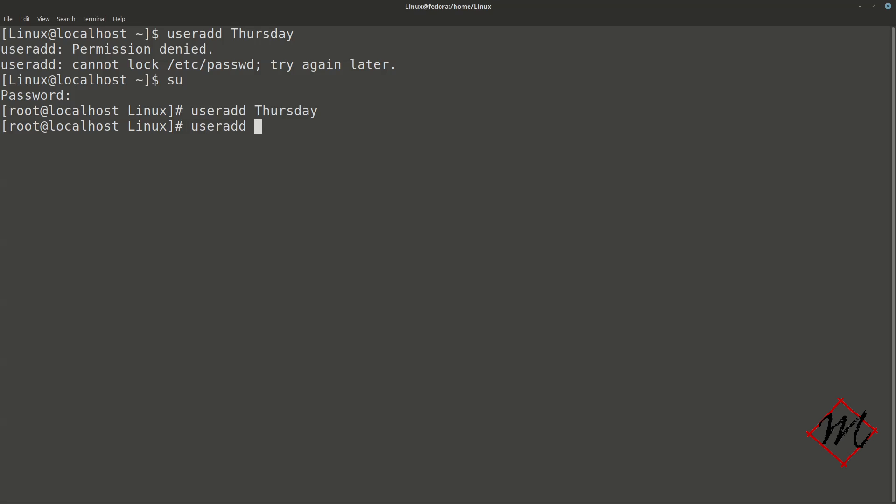
text(W)
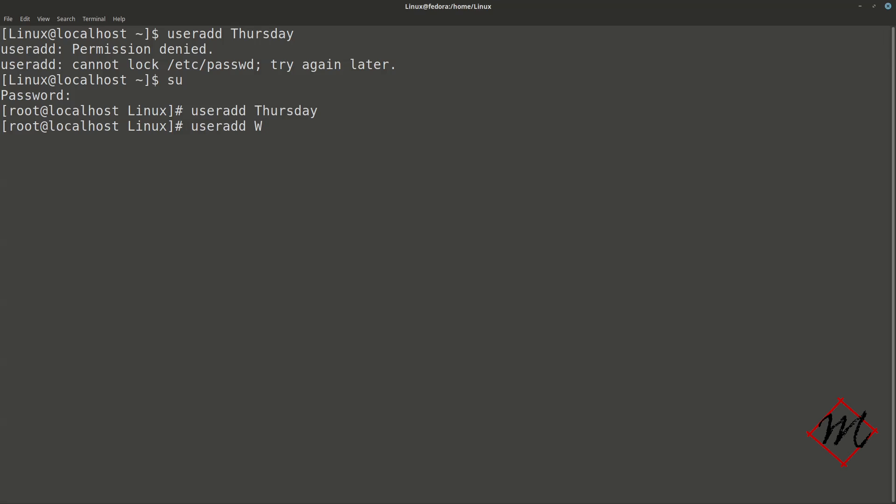
text(ednesday)
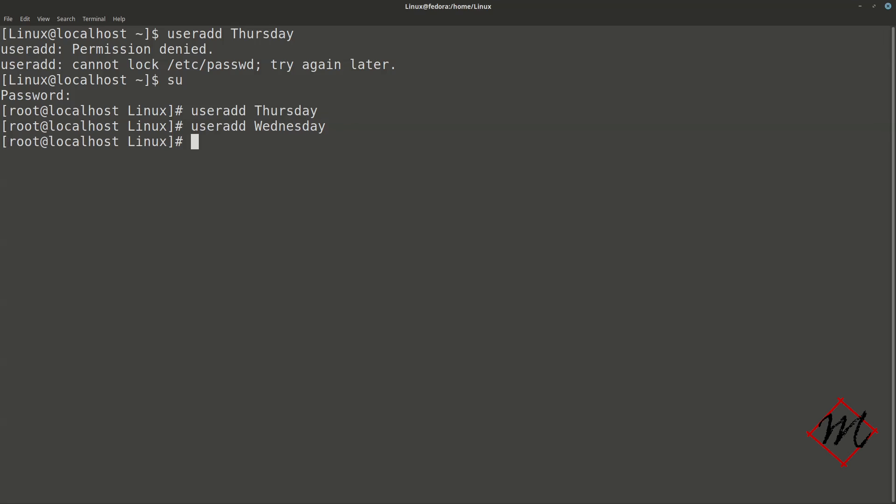
Step: Set user Thursday's password with passwd, accepting the dictionary-word warning
text(p)
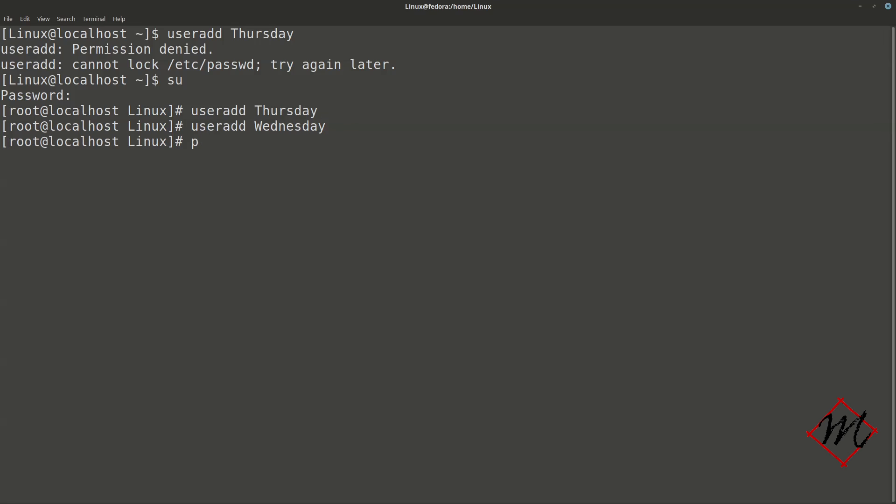
text(assw)
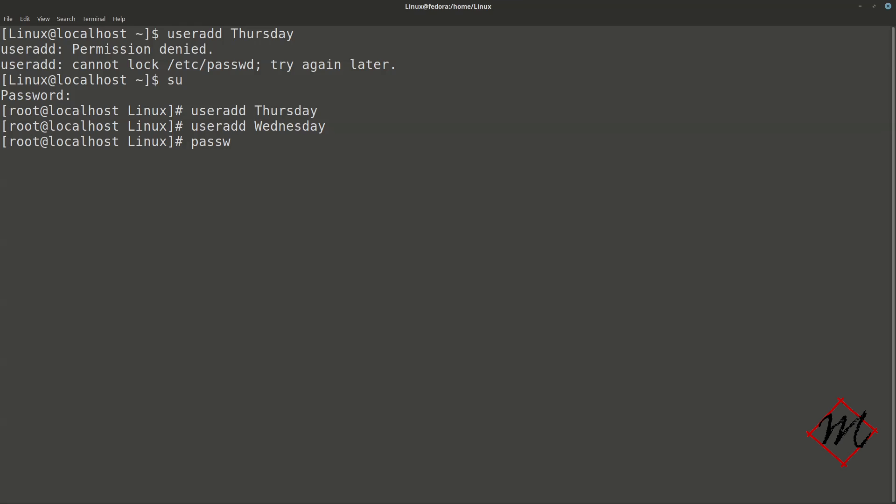
text(rd)
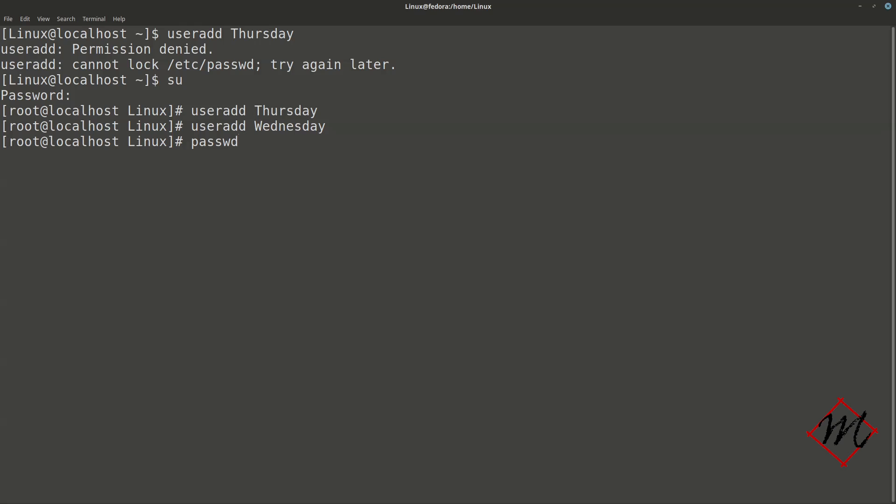
text(Th)
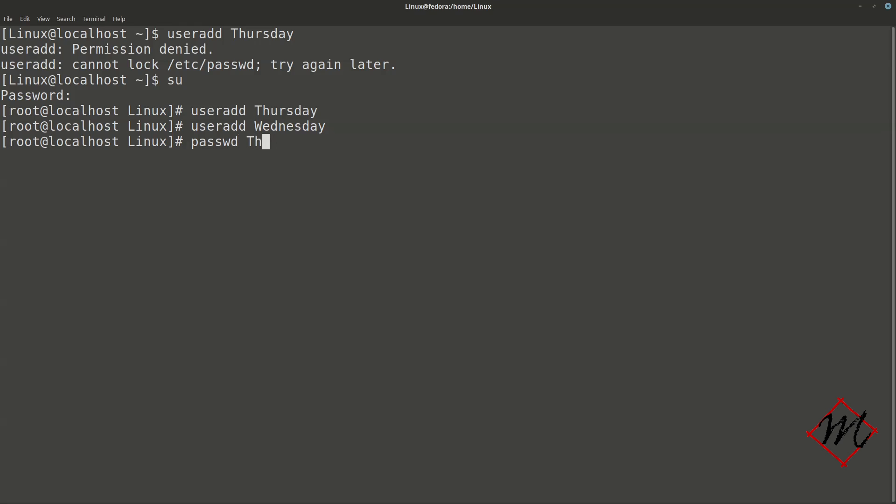
text(ursday)
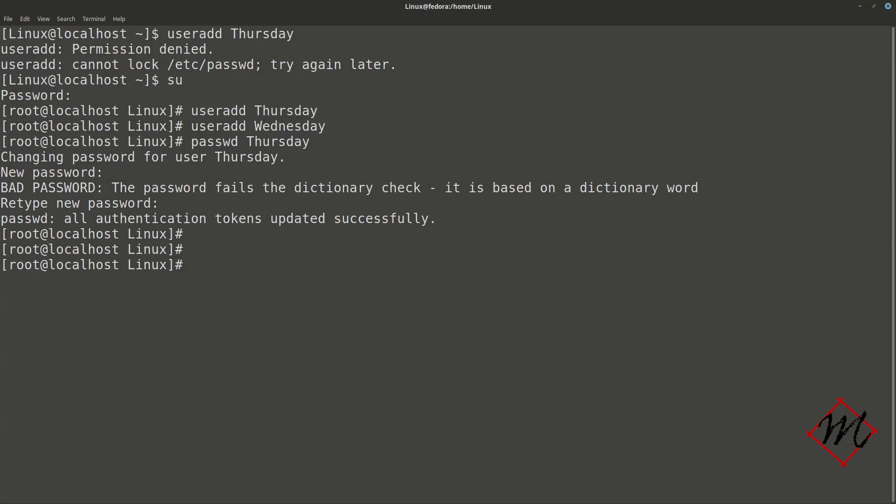
Step: Change into /home and list its home directories with ll
text(cd /)
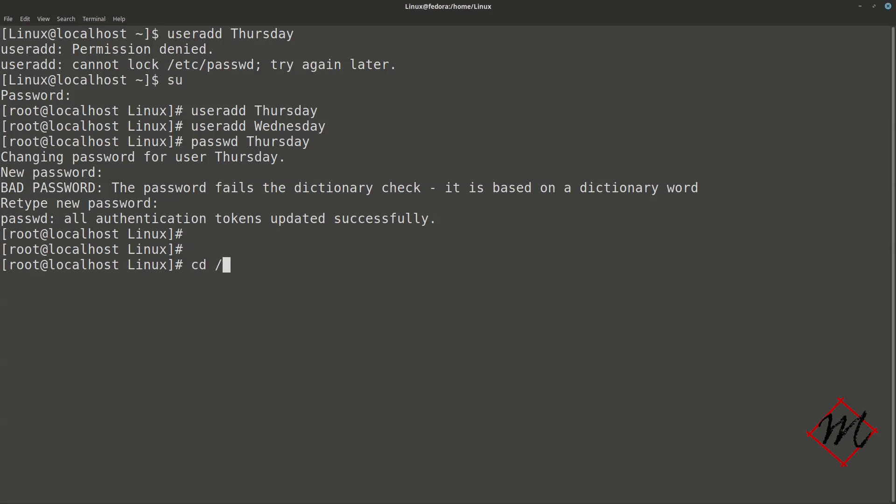
text(home)
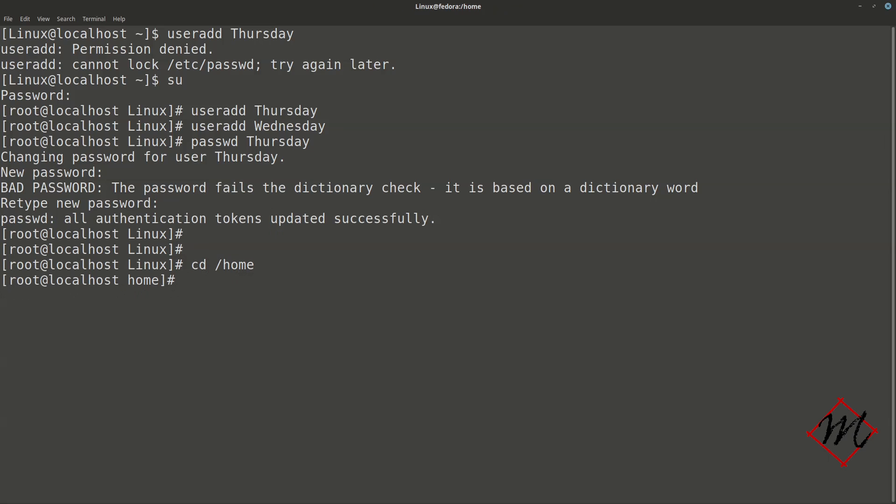
text(ll)
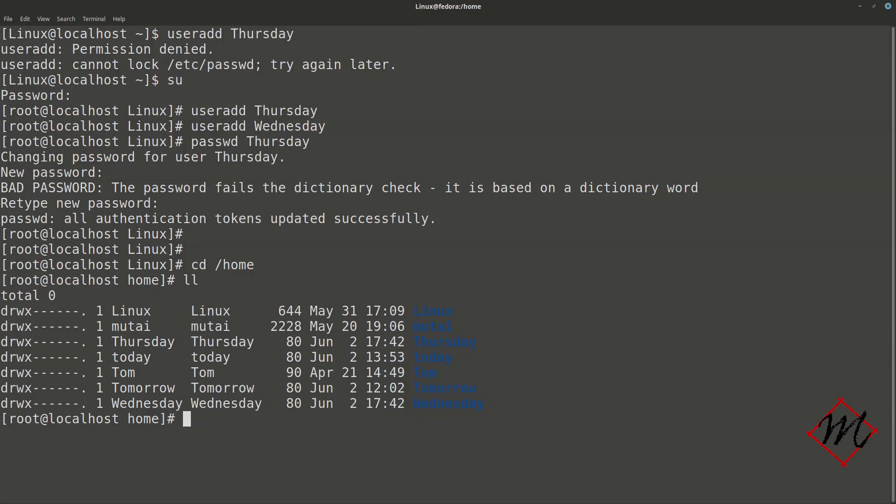
text(user)
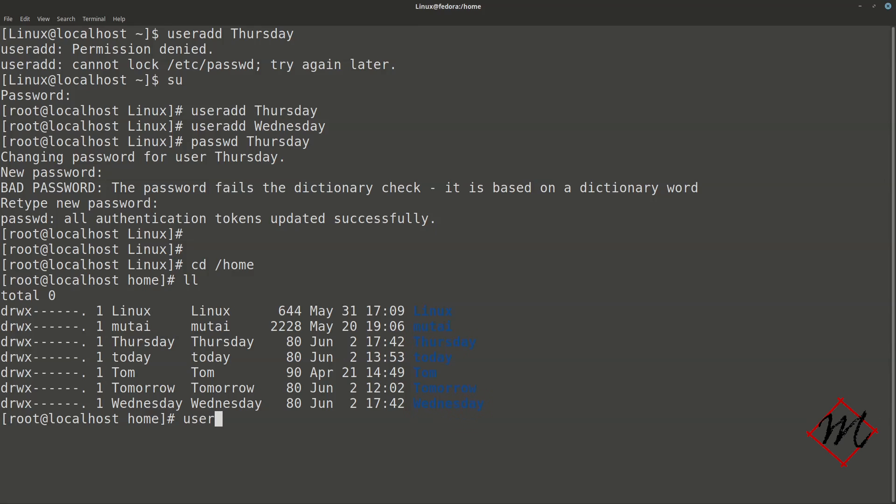
Step: Delete user today with userdel and list /home, showing its folder owned by 1005
text(del)
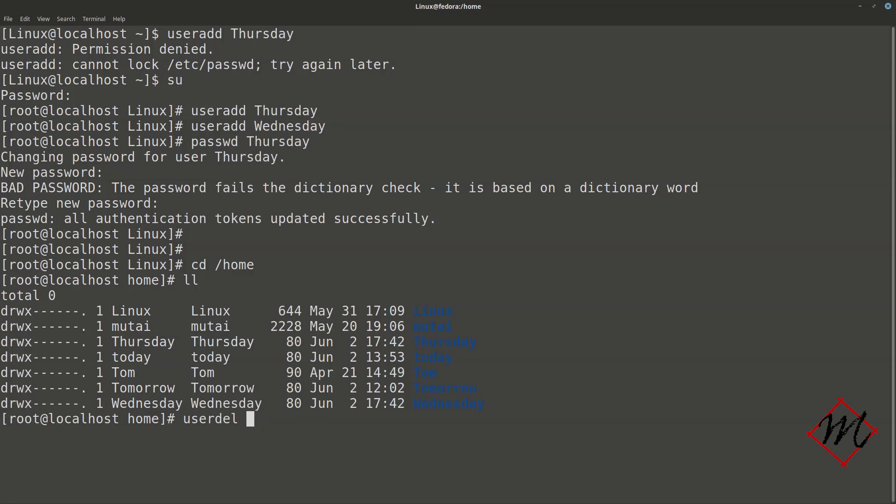
text(to)
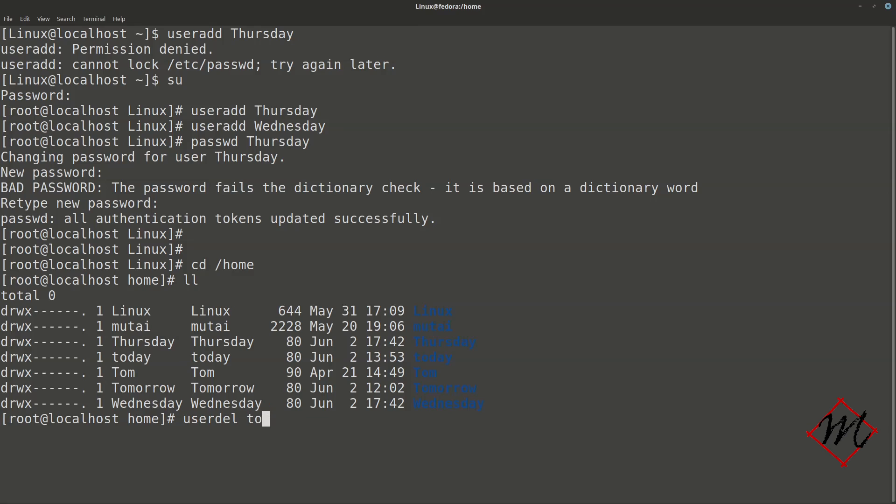
text(day)
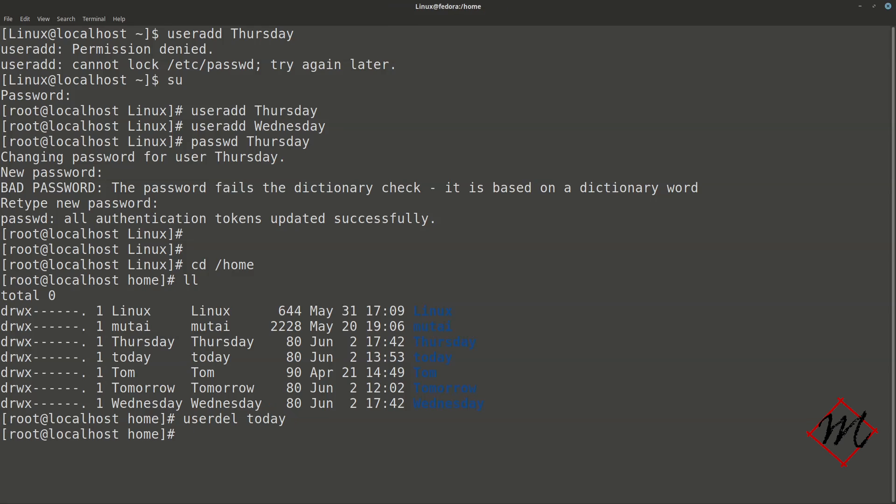
text(ll)
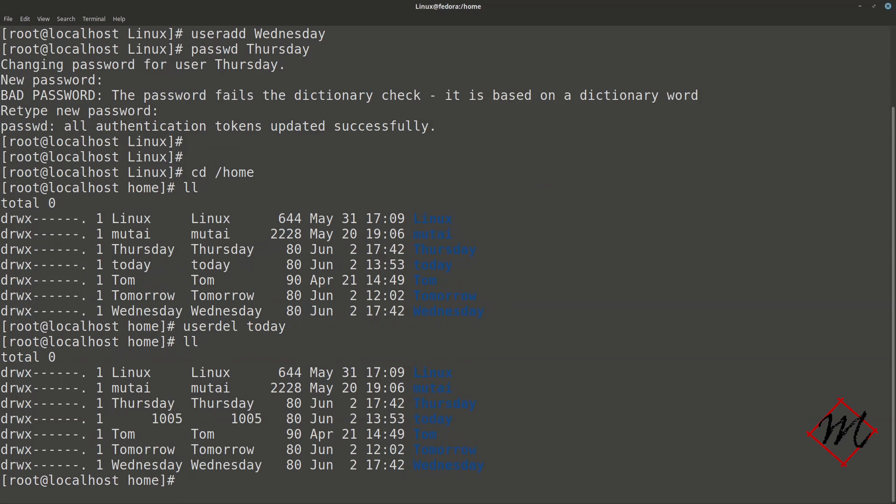
Step: Run passwd today to confirm the user name is now unknown
text(pass)
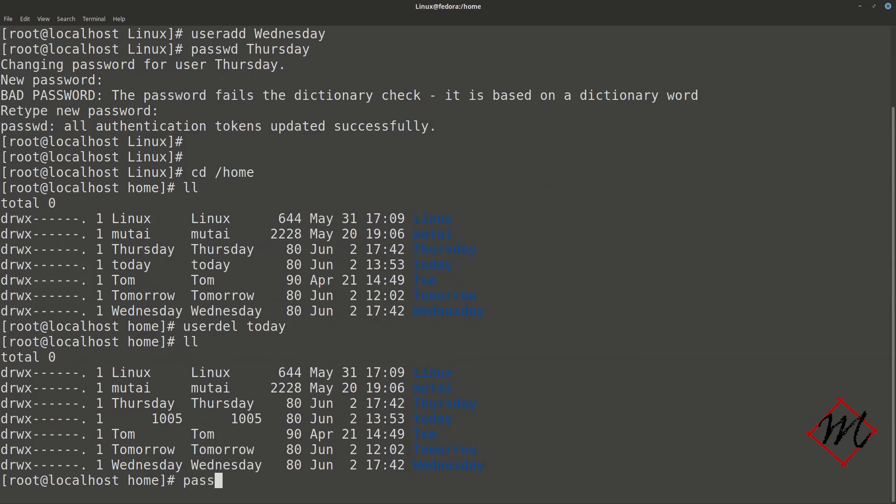
text(wd)
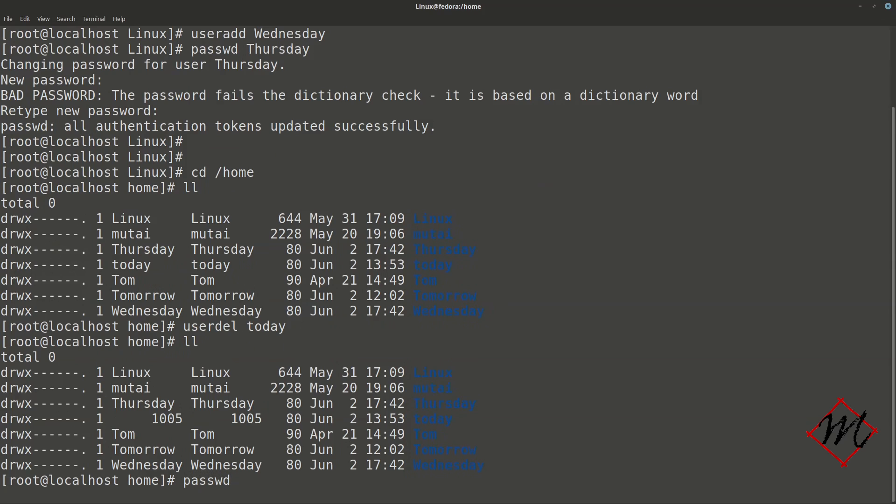
text(today)
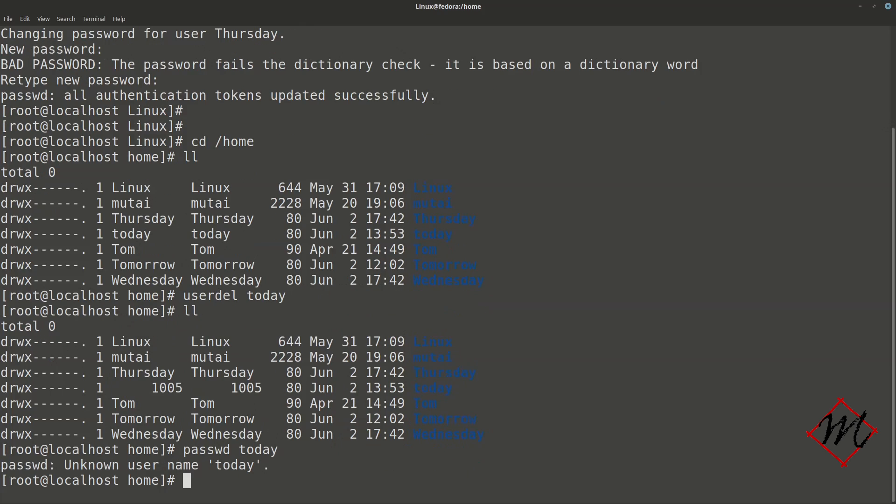
Step: Remove the orphaned today home folder with rm -rf today and verify the listing
text(r)
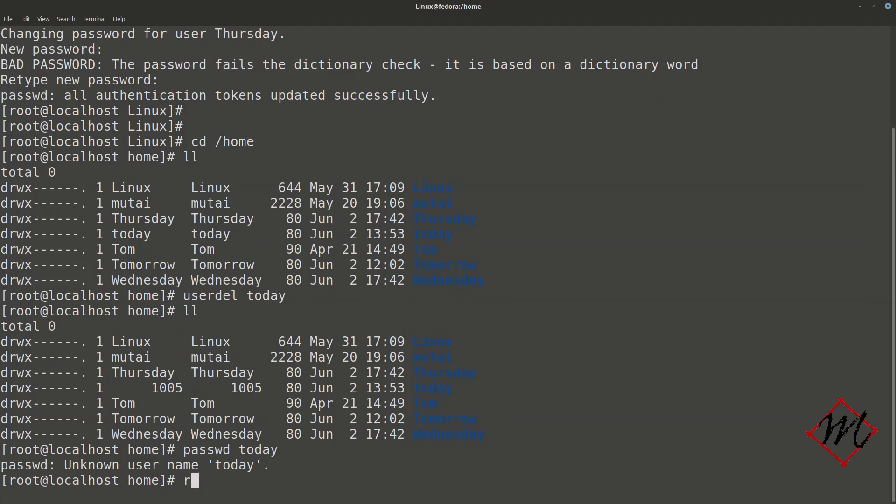
text(m)
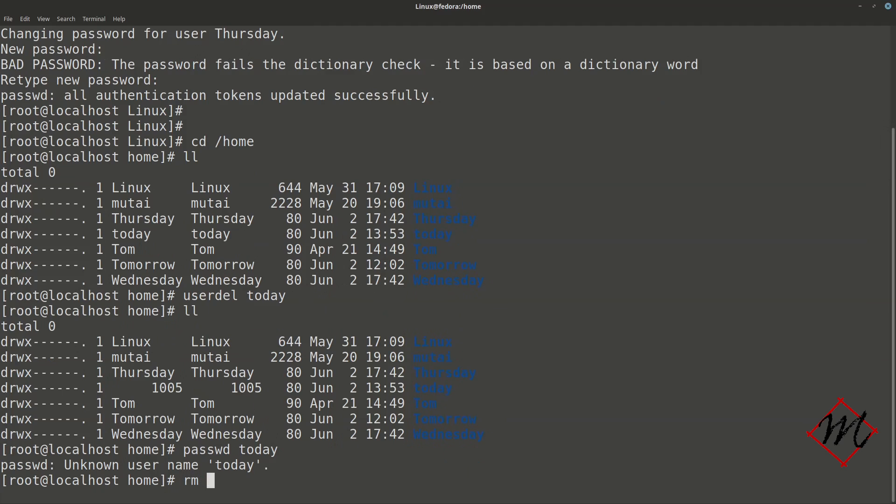
text(-r)
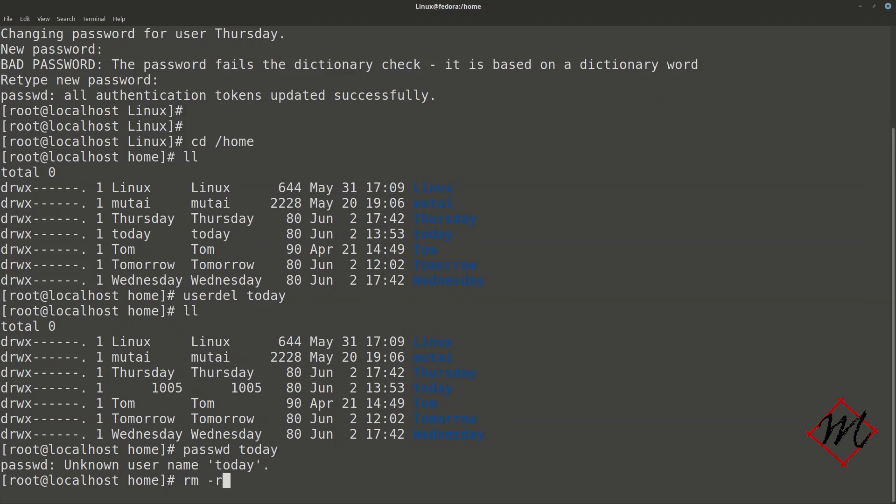
text(f)
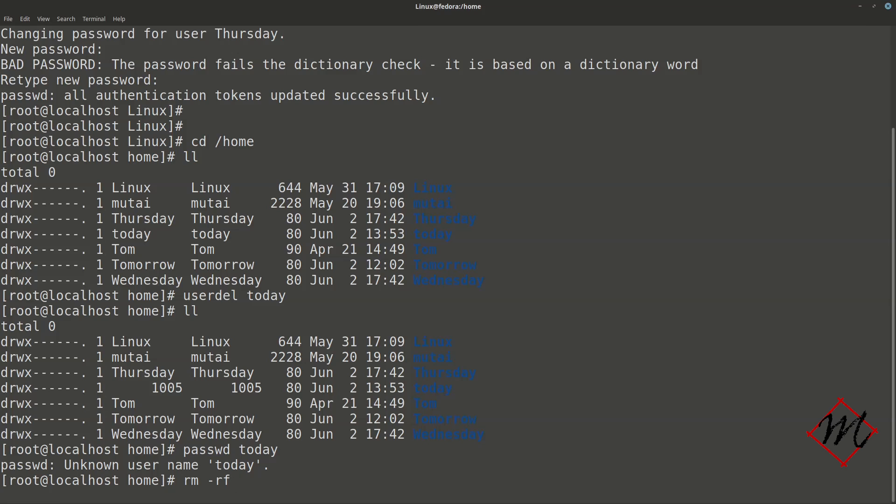
text(toda)
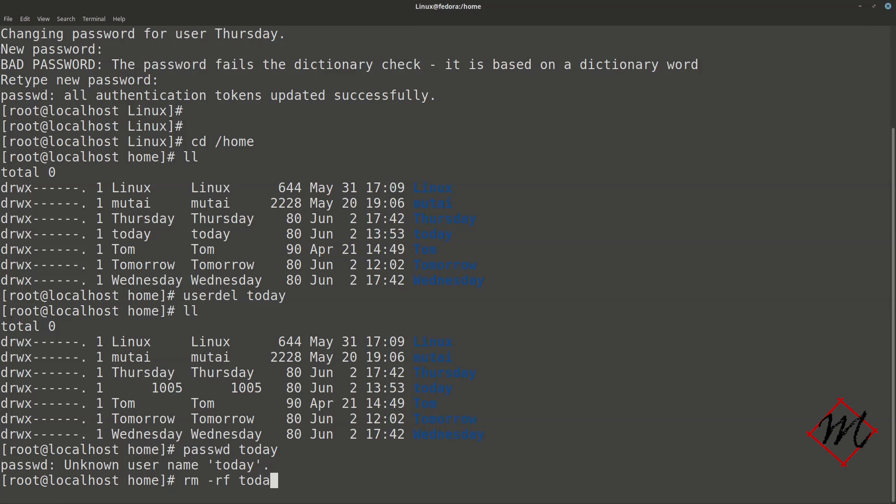
text(y)
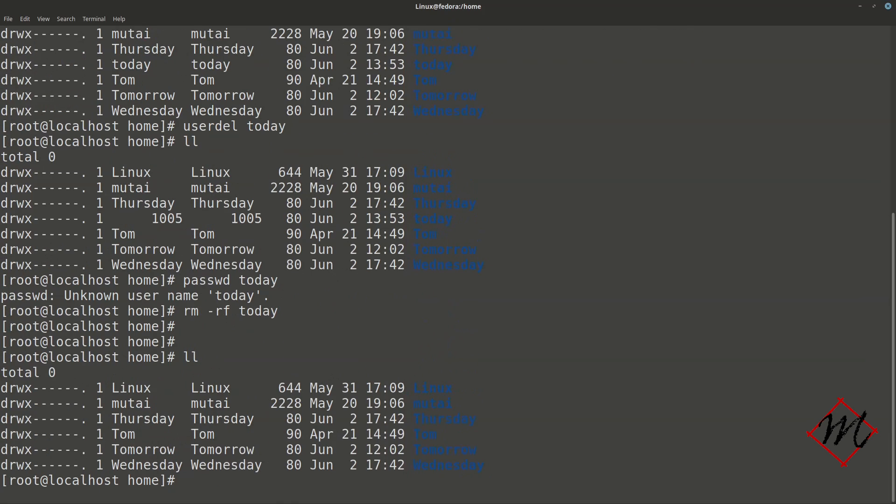
text(cle)
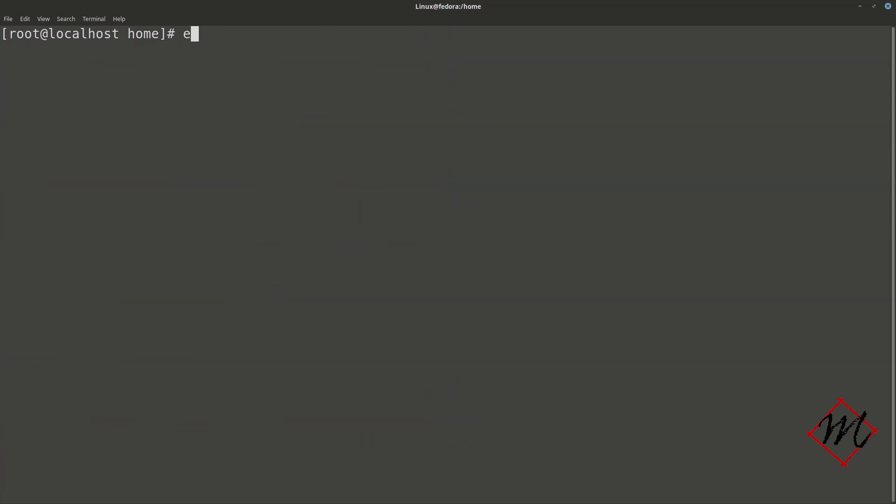
Step: Clear the terminal screen and type exit at the root prompt
text(c)
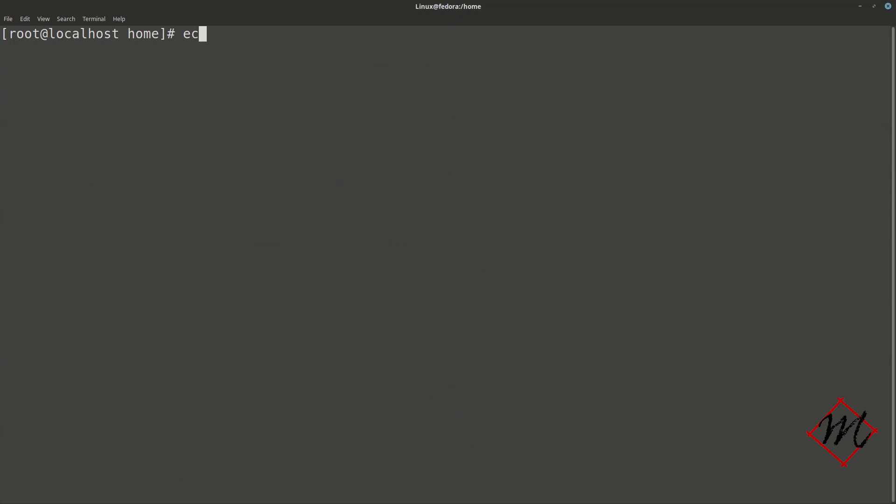
text(xi)
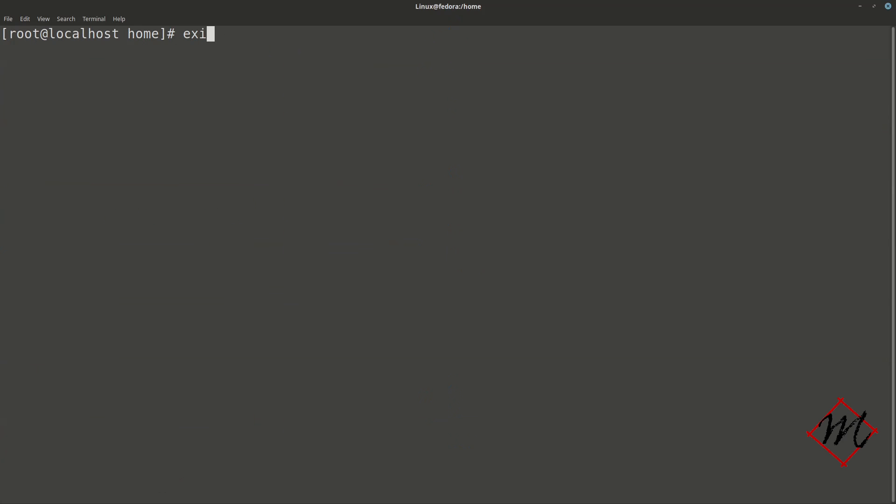
text(t)
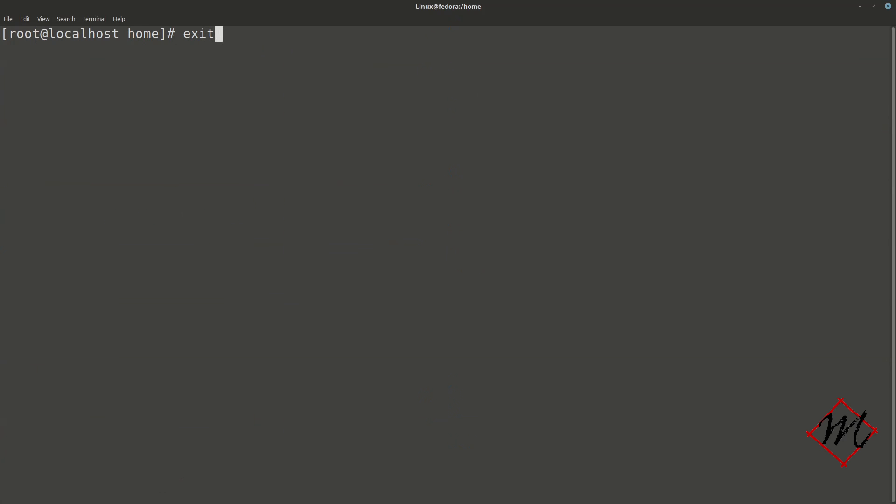